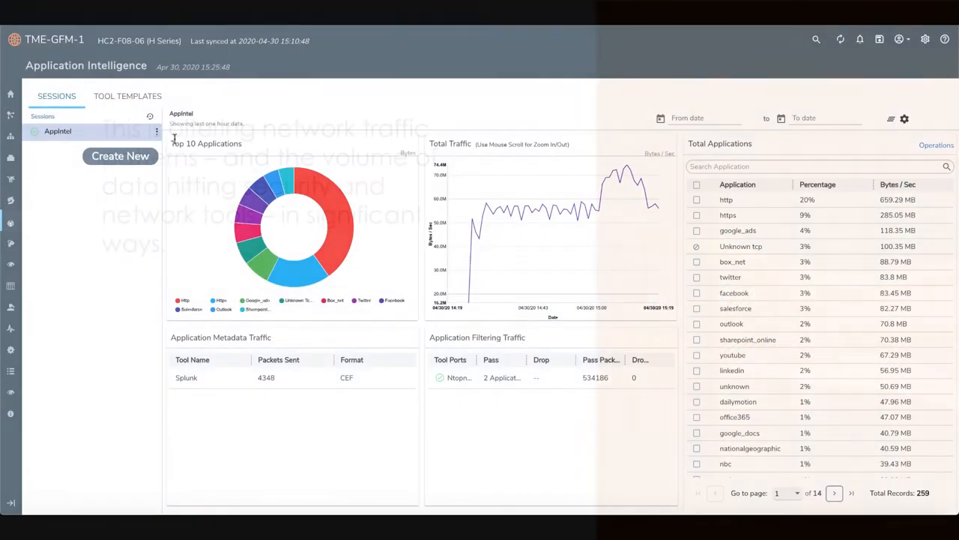
pyautogui.moveTo(268, 247)
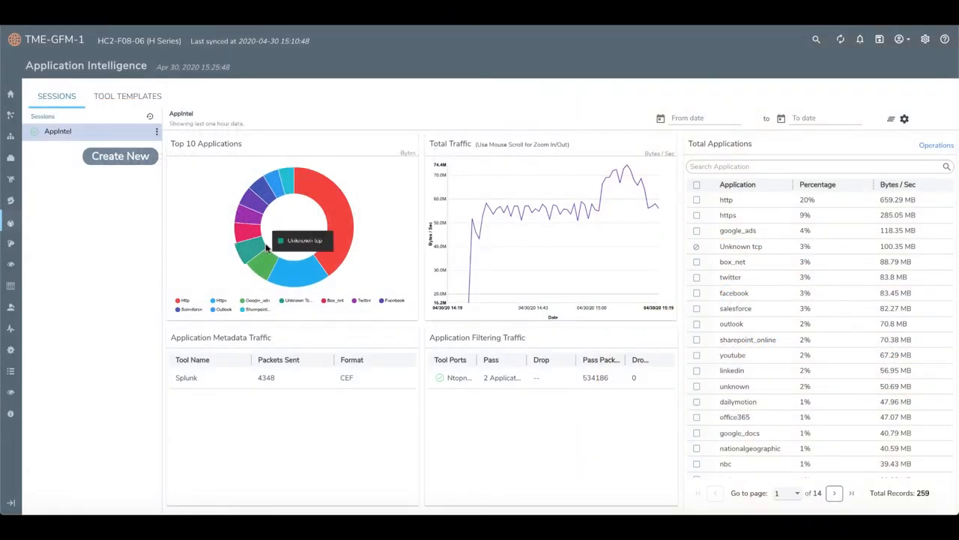
pyautogui.moveTo(336, 280)
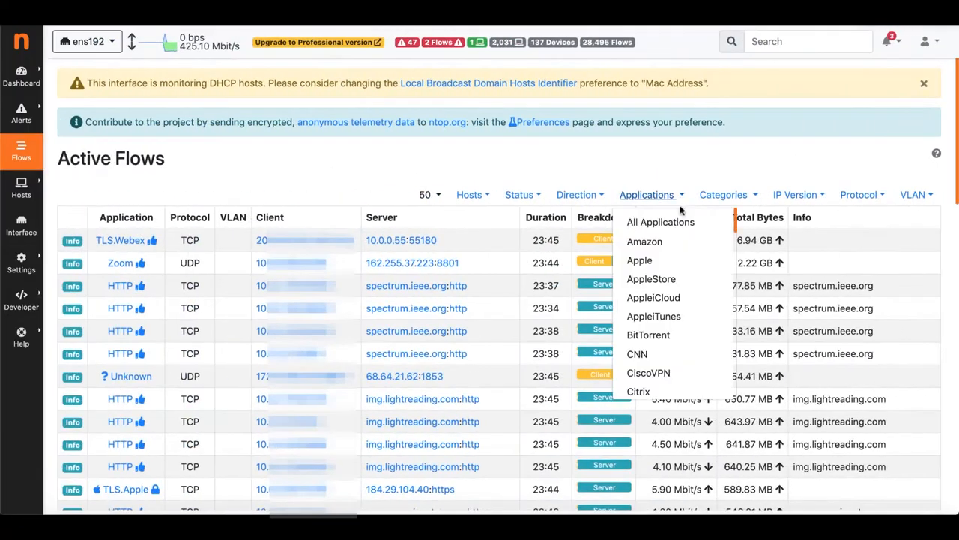
# Step: Select gotomeeting with webex and zoom, then start an App Filtering operation for them
pyautogui.scroll(-3)
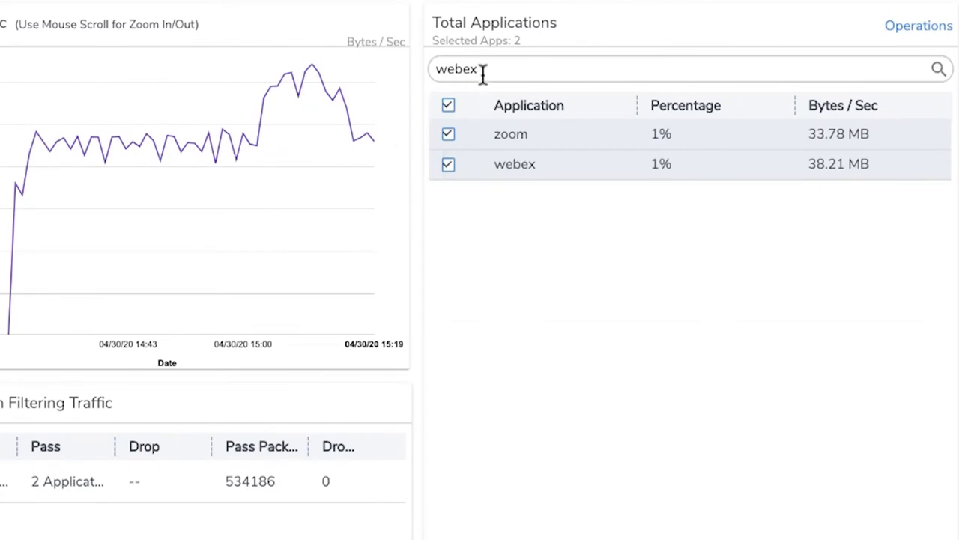
pyautogui.write('goto')
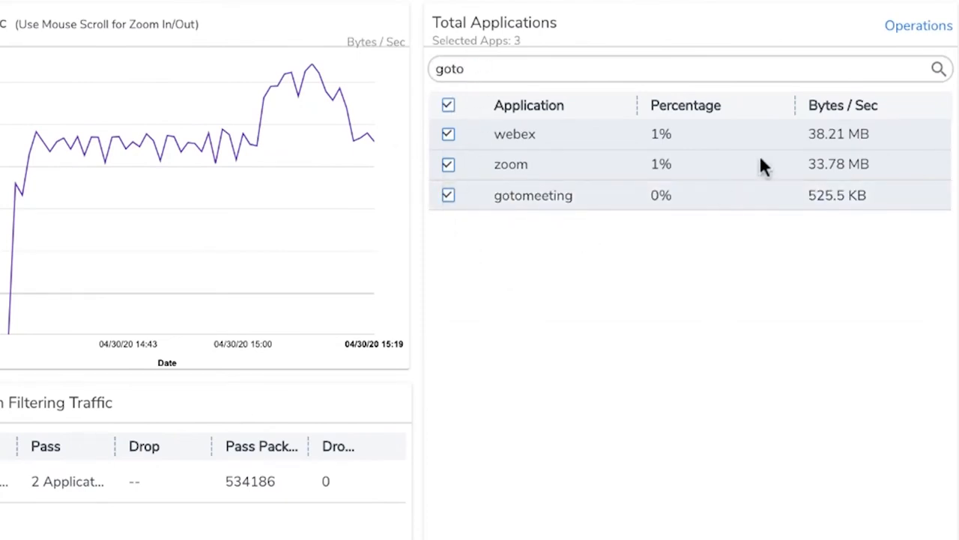
pyautogui.click(915, 26)
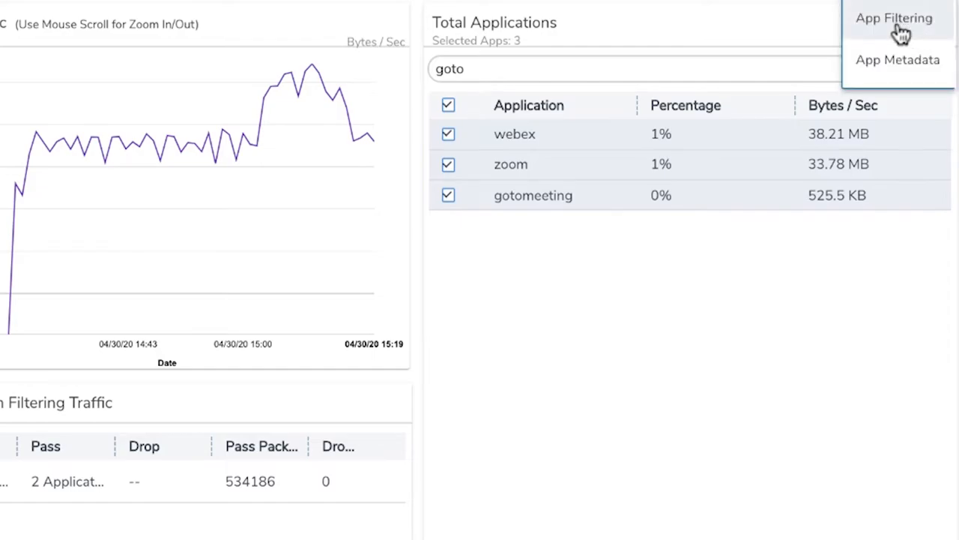
pyautogui.click(894, 18)
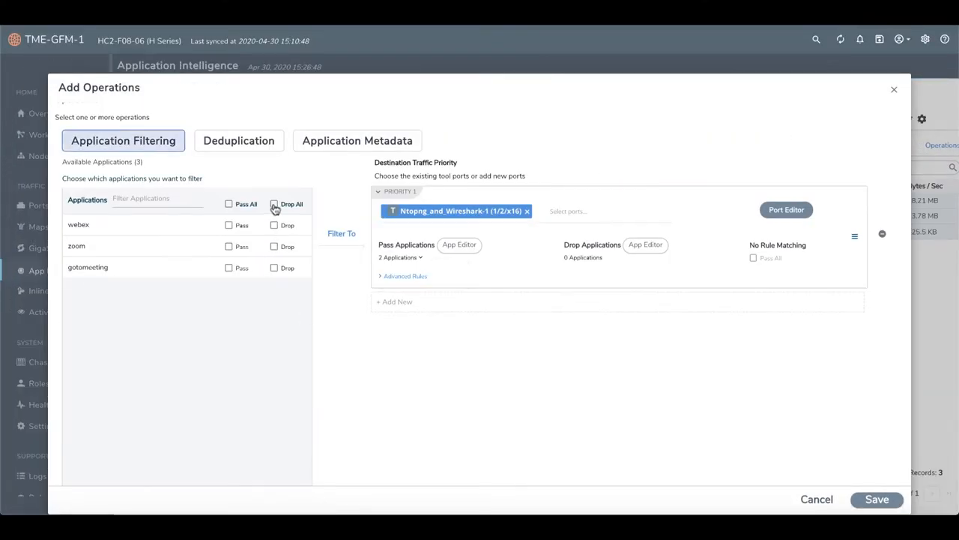
# Step: Drop webex, zoom and gotomeeting on the Ntopng_and_Wireshark-1 tool port
pyautogui.click(274, 203)
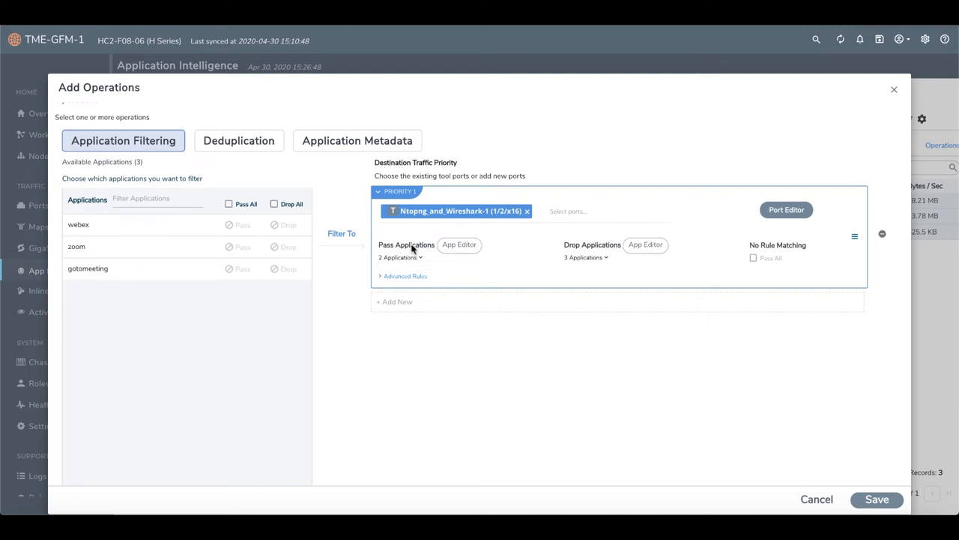
pyautogui.click(584, 257)
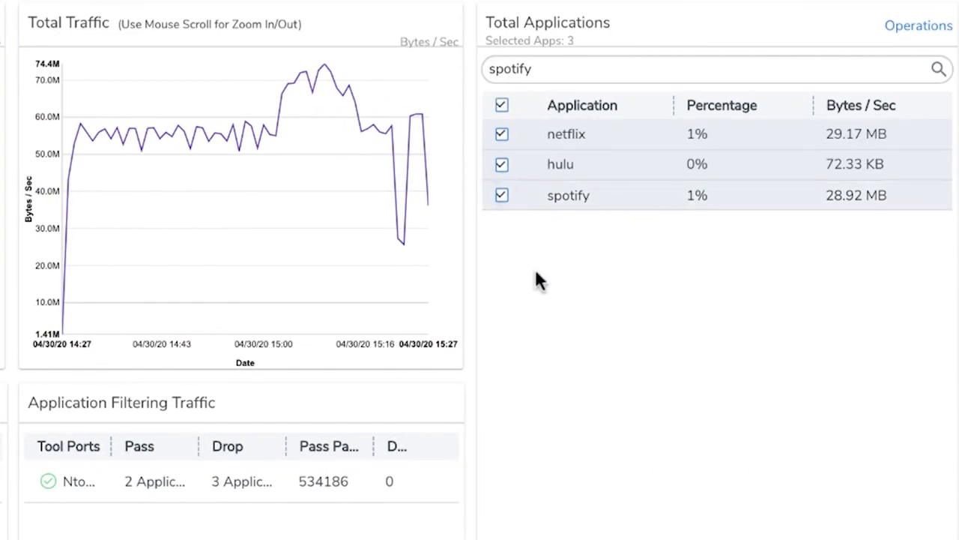
# Step: Start App Filtering for netflix, hulu and spotify and drop all three
pyautogui.click(918, 25)
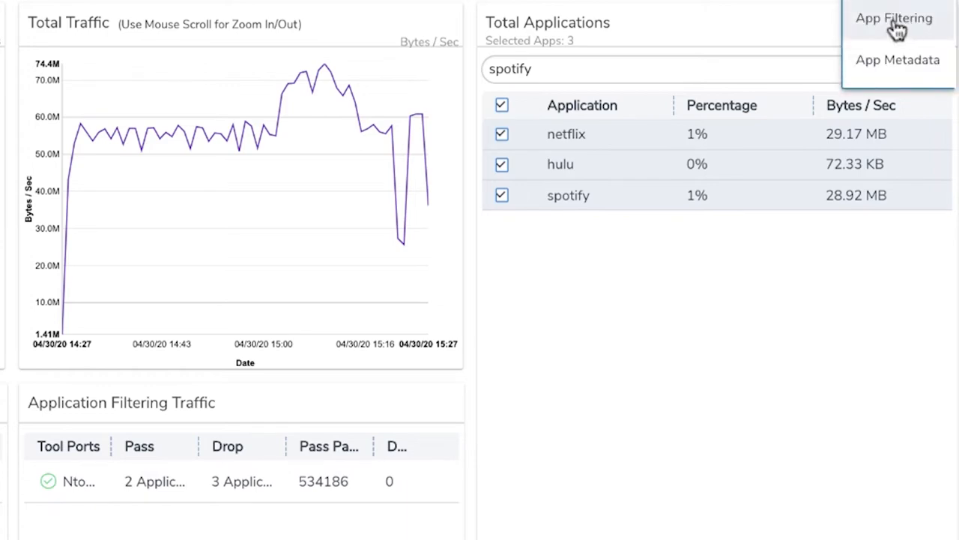
pyautogui.click(891, 17)
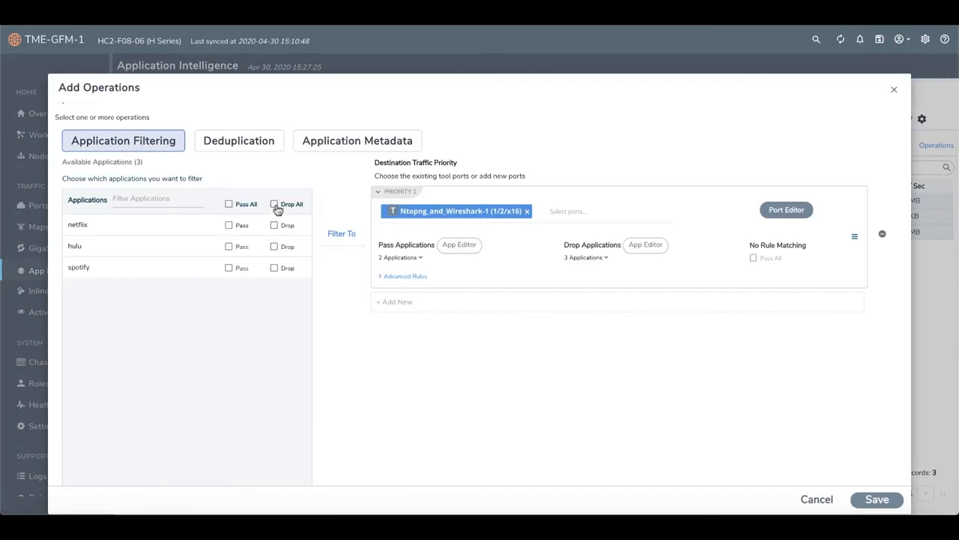
pyautogui.click(275, 204)
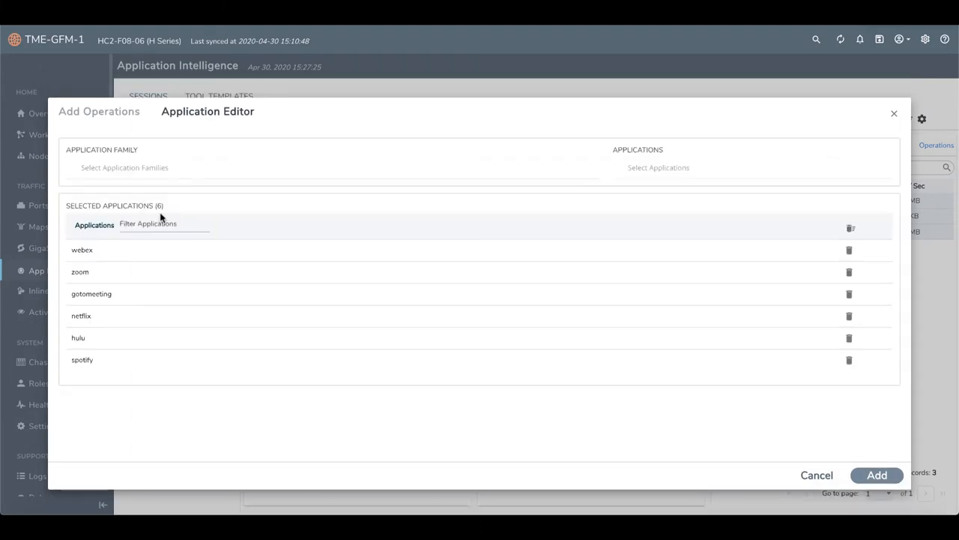
# Step: Add the whole audio-video family to the drop list, totalling 158 dropped applications
pyautogui.write('audio')
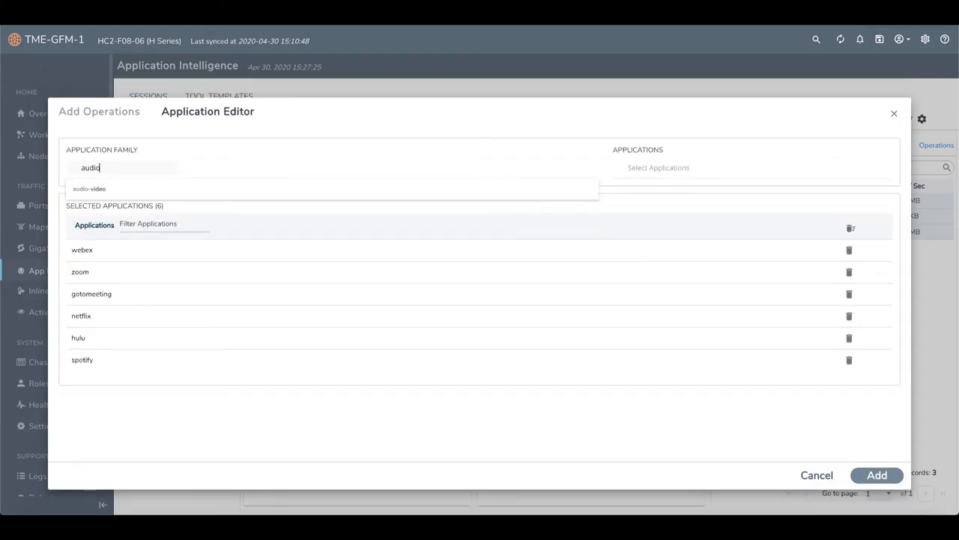
pyautogui.click(88, 188)
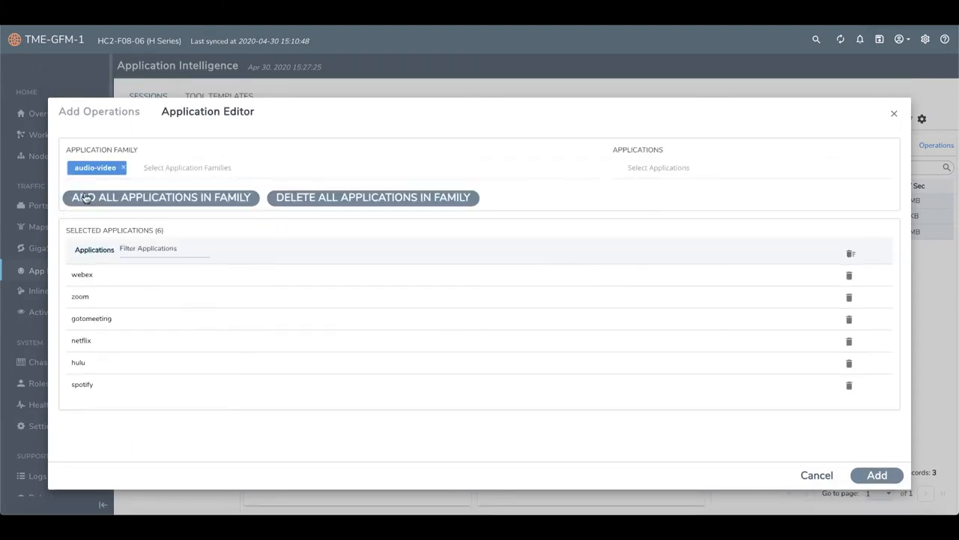
pyautogui.click(160, 198)
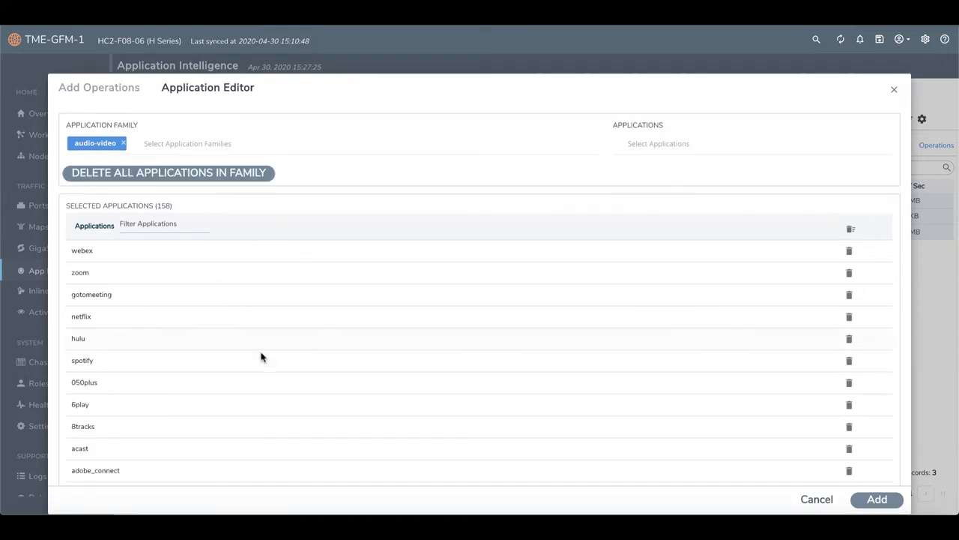
pyautogui.scroll(-3)
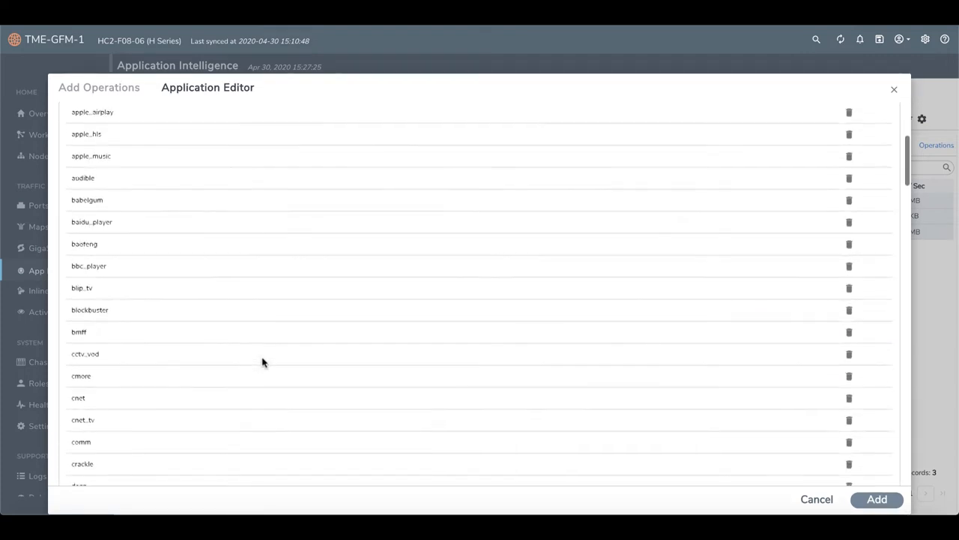
pyautogui.scroll(-3)
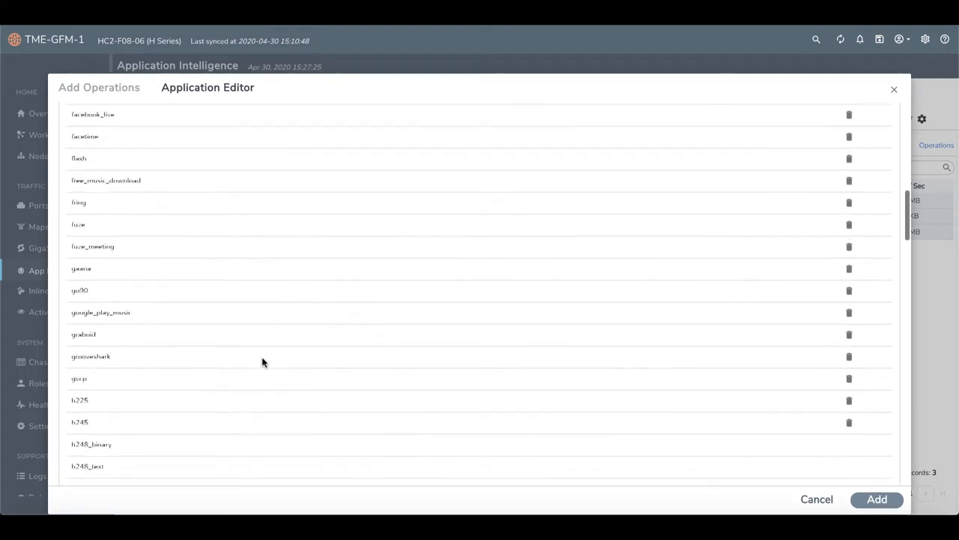
pyautogui.scroll(-3)
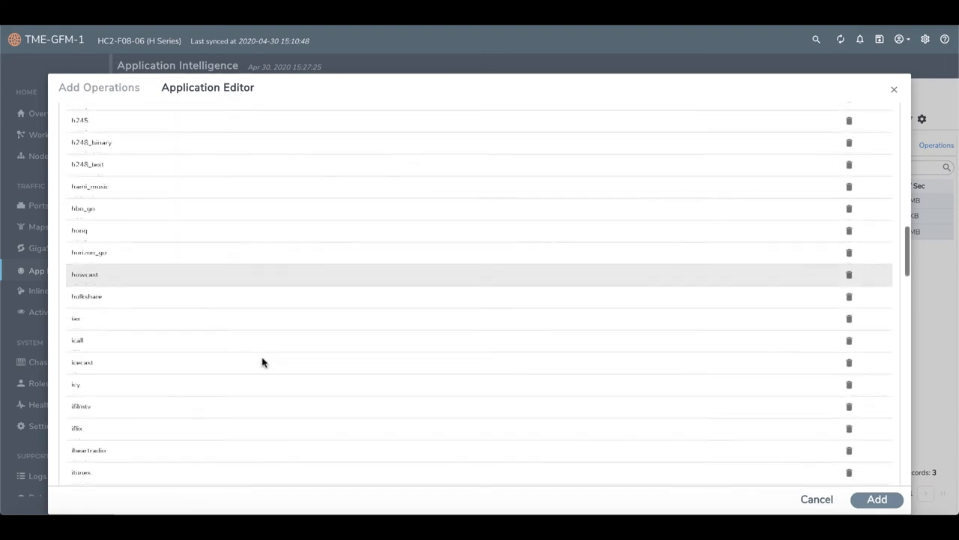
pyautogui.scroll(-3)
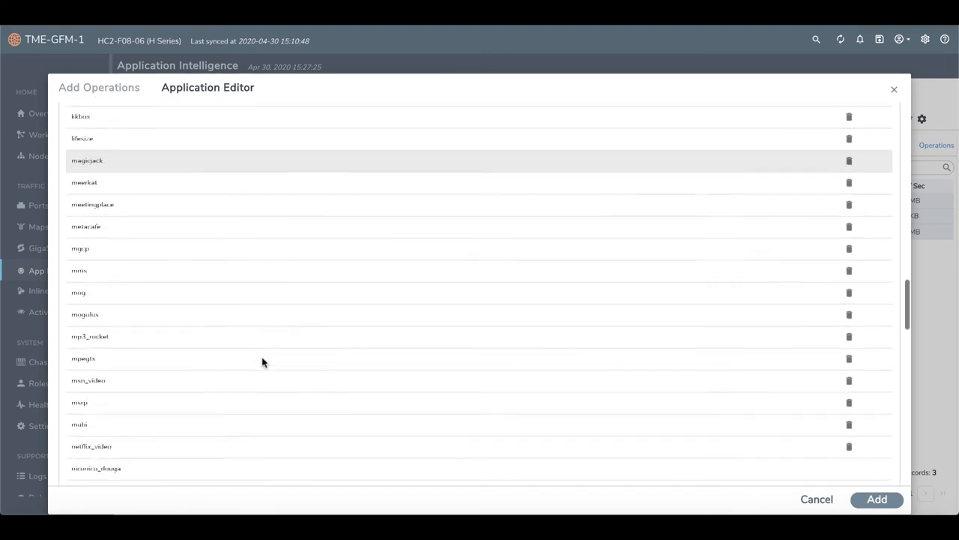
pyautogui.scroll(-3)
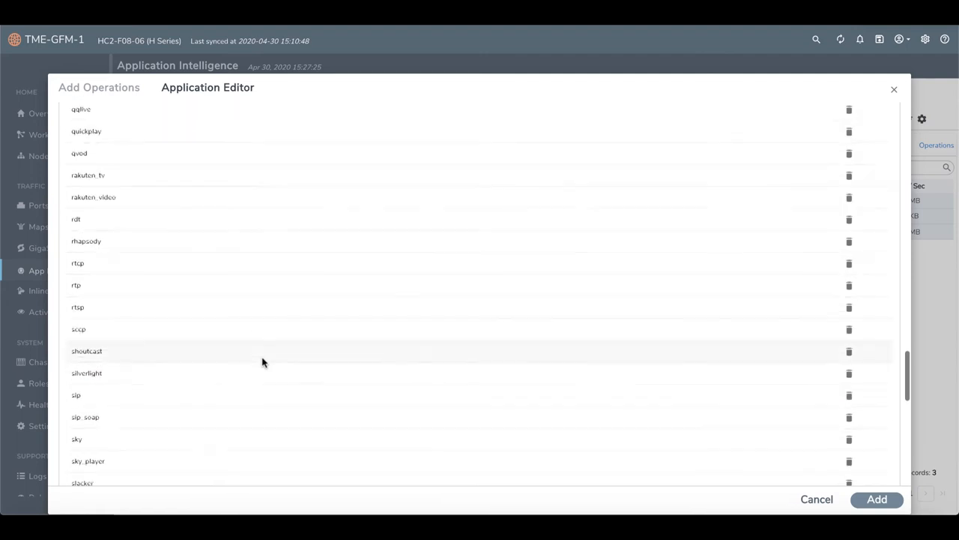
pyautogui.scroll(-3)
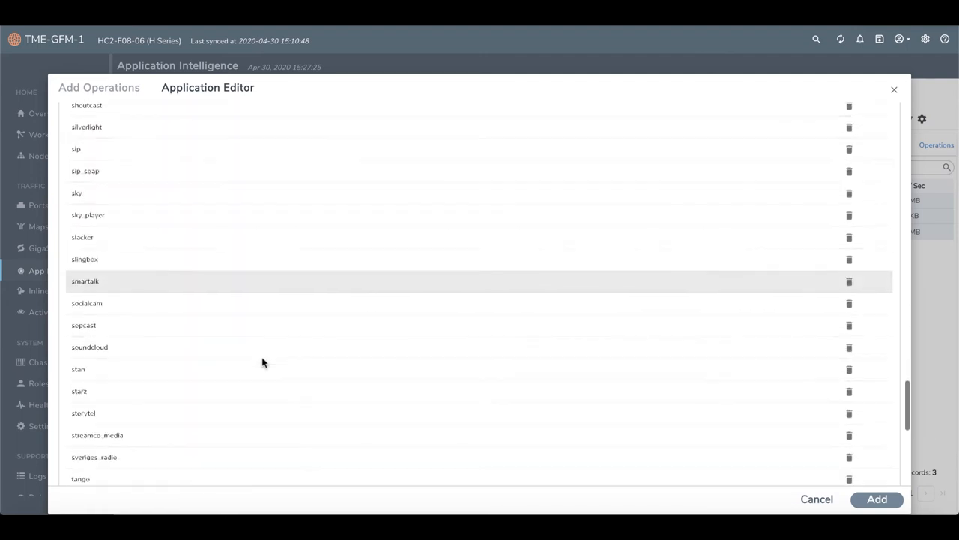
pyautogui.scroll(-3)
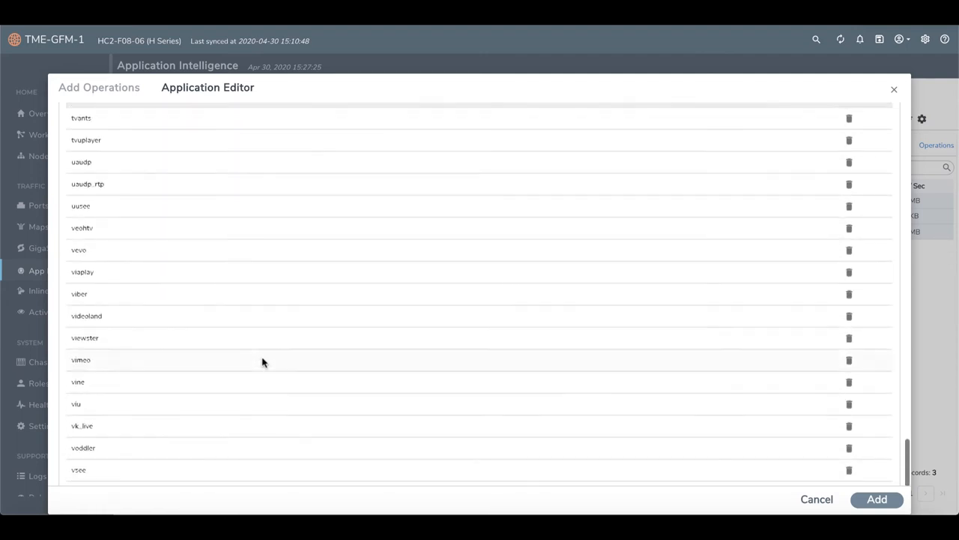
pyautogui.scroll(-3)
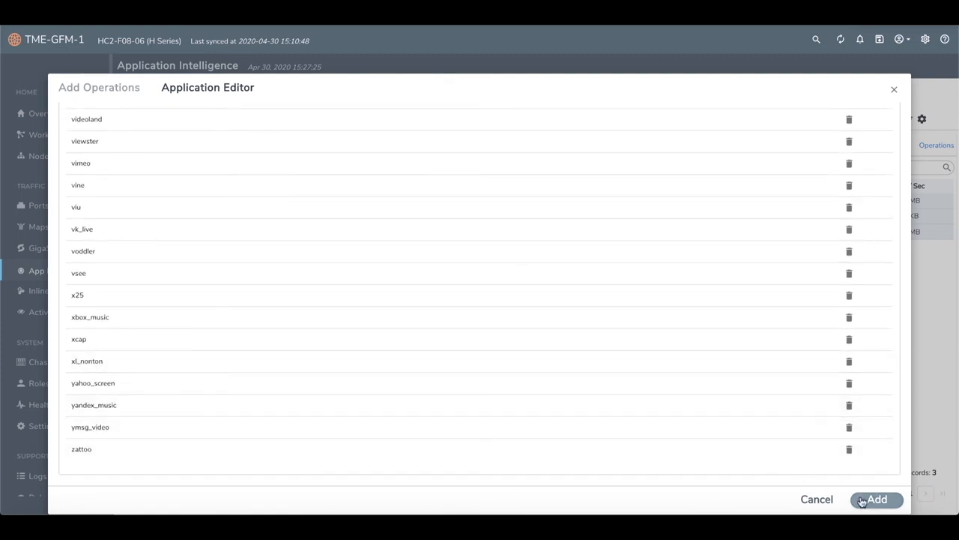
pyautogui.click(876, 500)
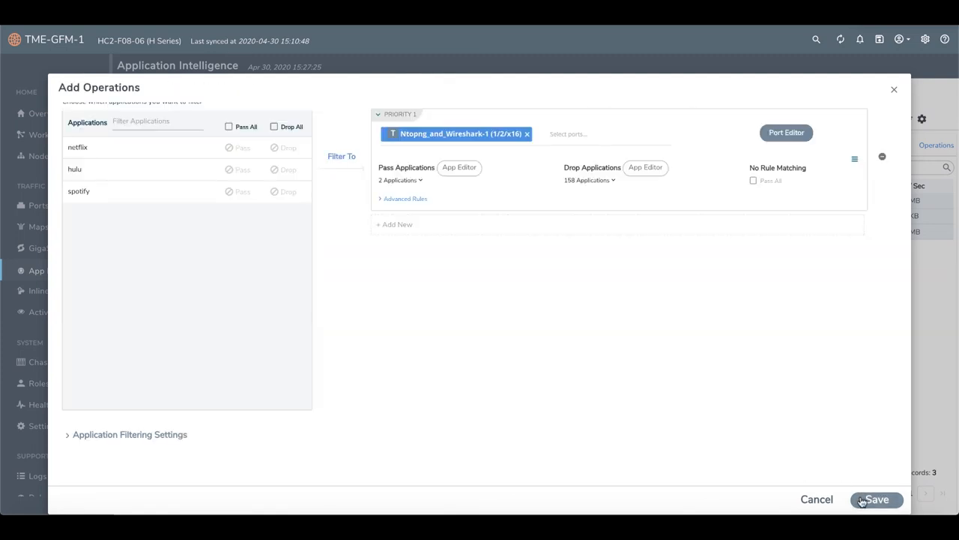
pyautogui.moveTo(836, 458)
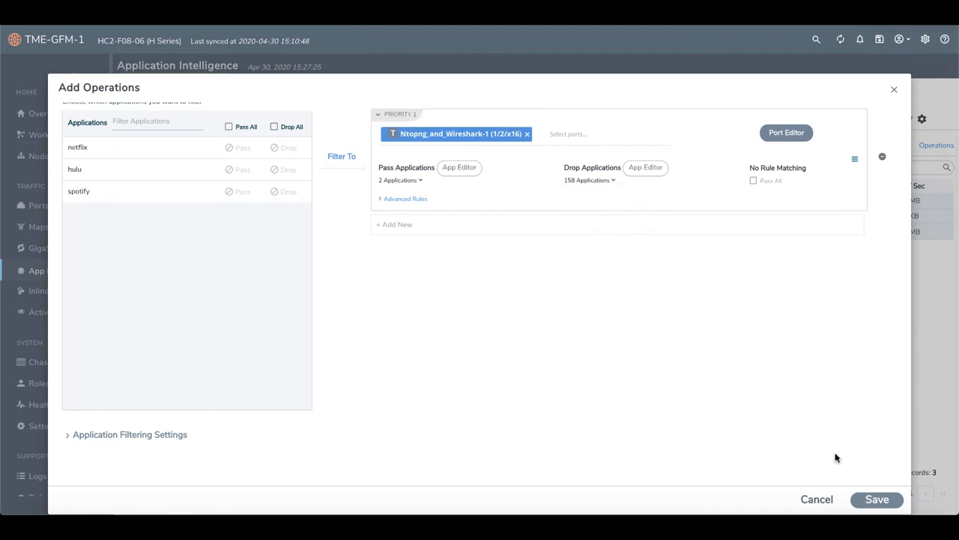